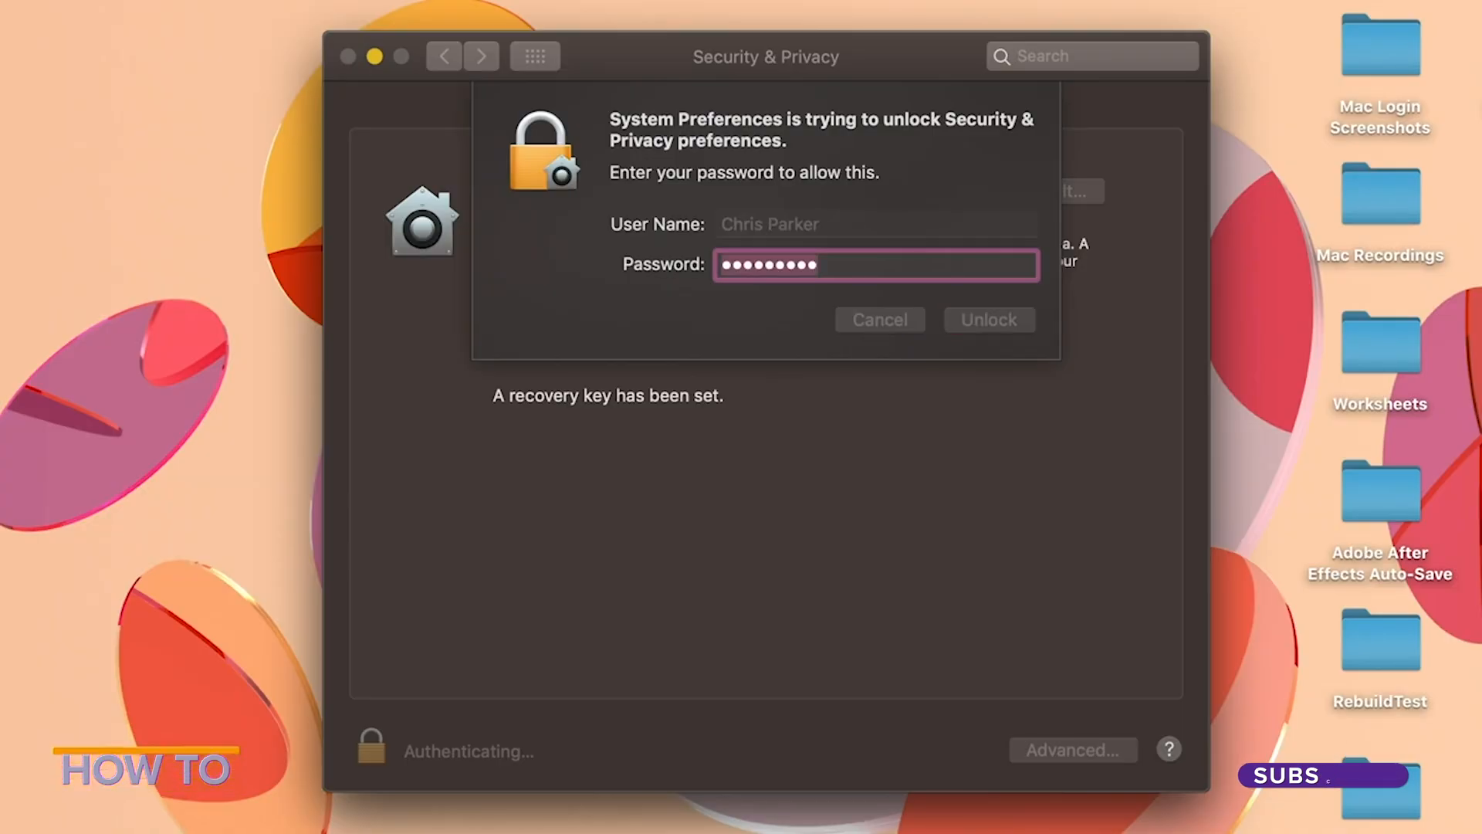
Step: Confirm the administrator password to unlock the FileVault settings for Macintosh HD
click(989, 320)
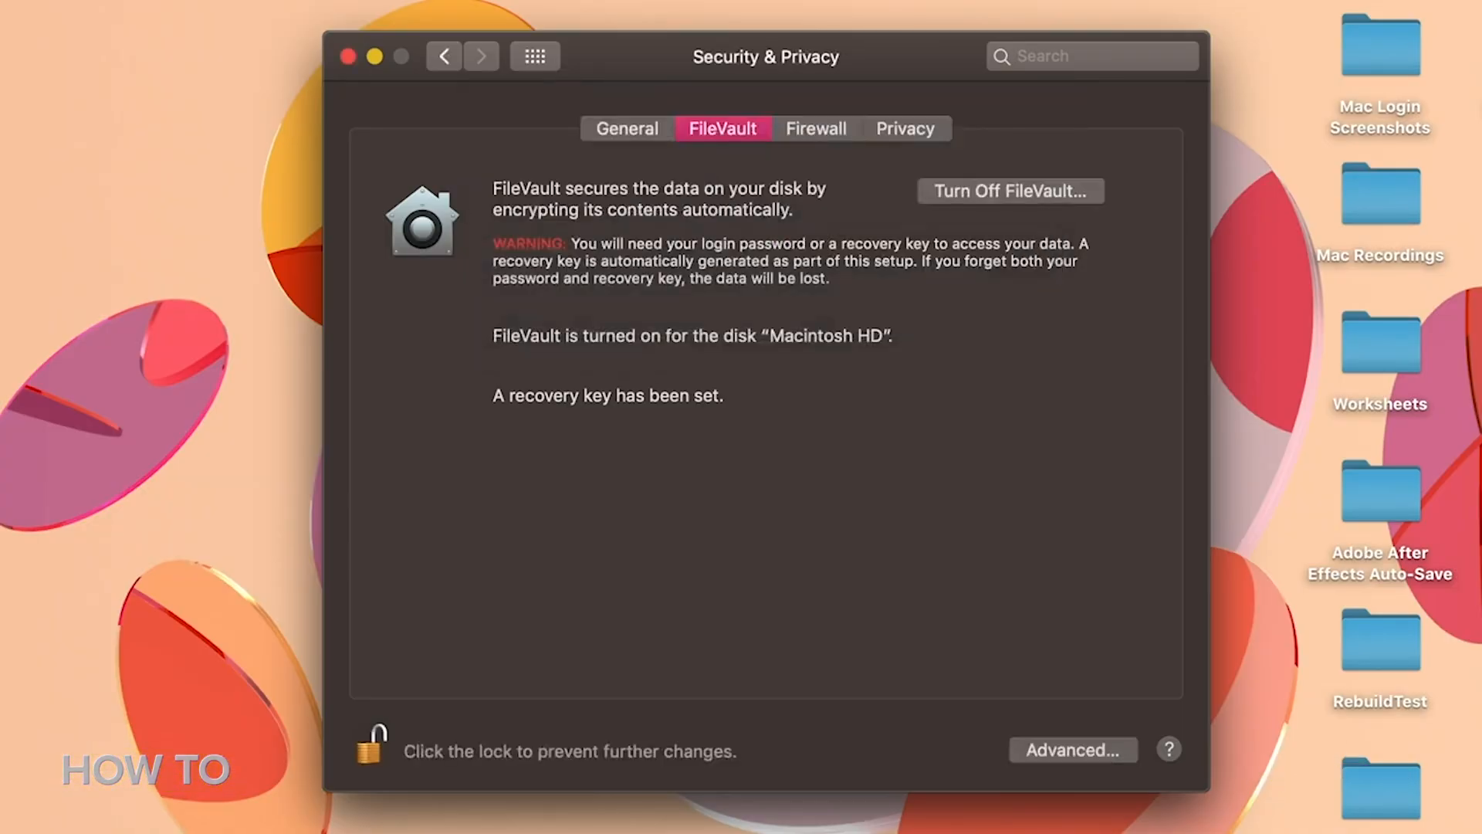